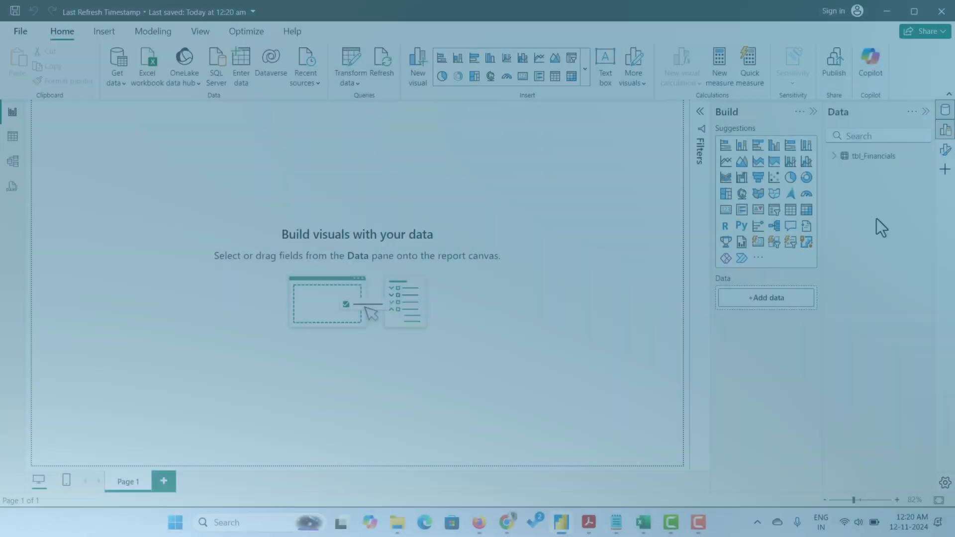
Launch the Power Query editor via Transform data, previewing tbl_Financials
{"action": "left_click", "coordinate": [817, 136]}
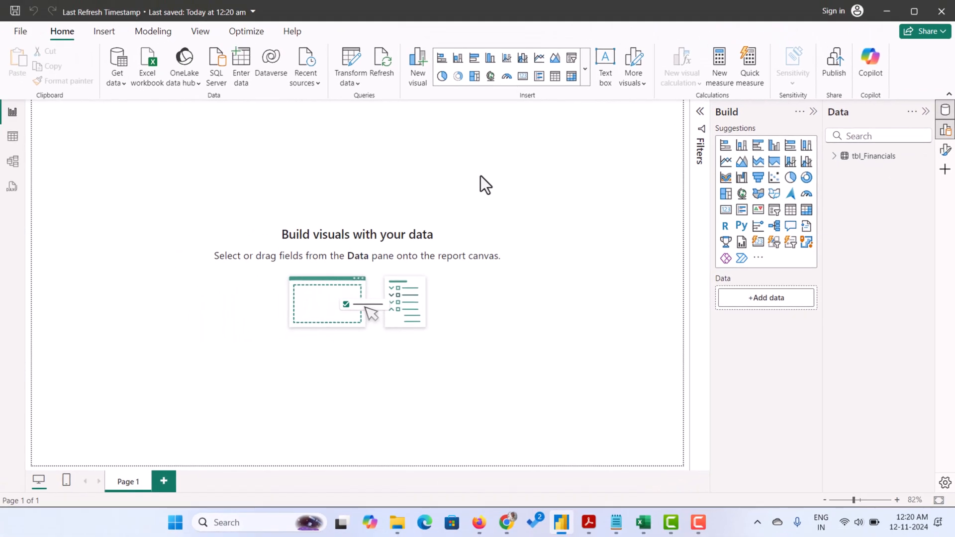
{"action": "mouse_move", "coordinate": [354, 61]}
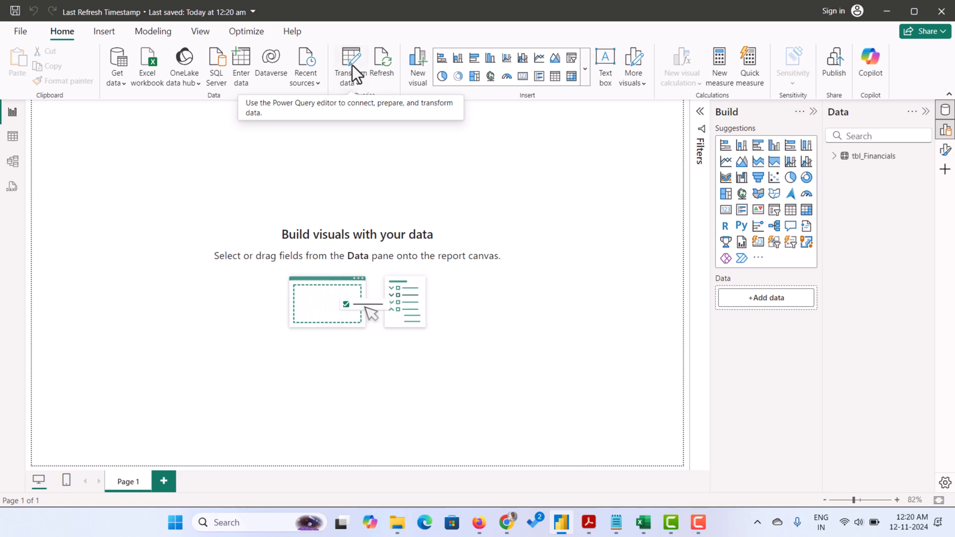
{"action": "left_click", "coordinate": [355, 59]}
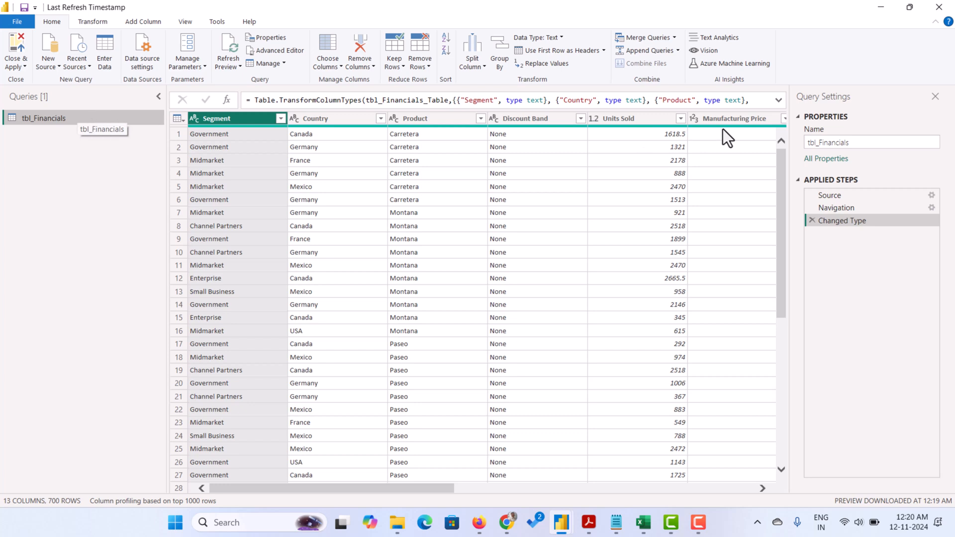
{"action": "mouse_move", "coordinate": [121, 149]}
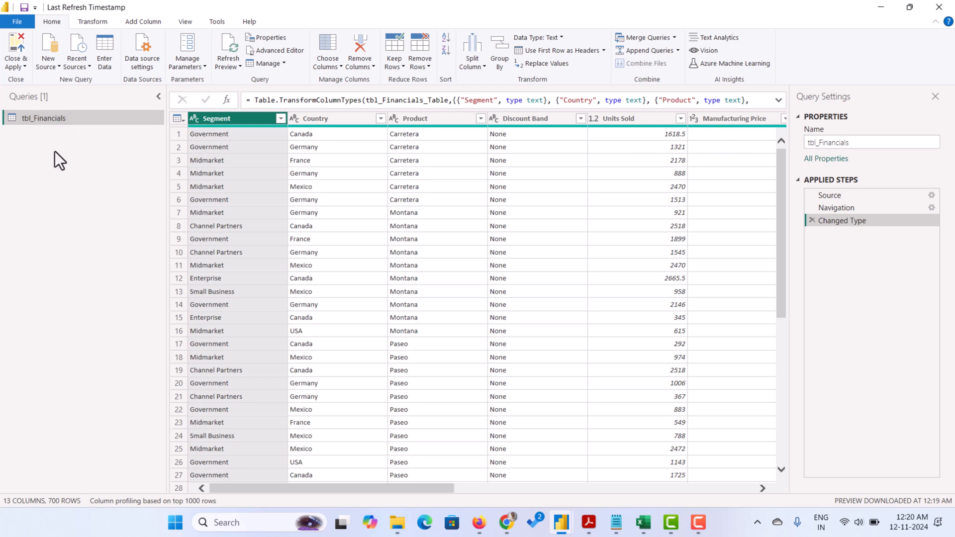
{"action": "mouse_move", "coordinate": [66, 177]}
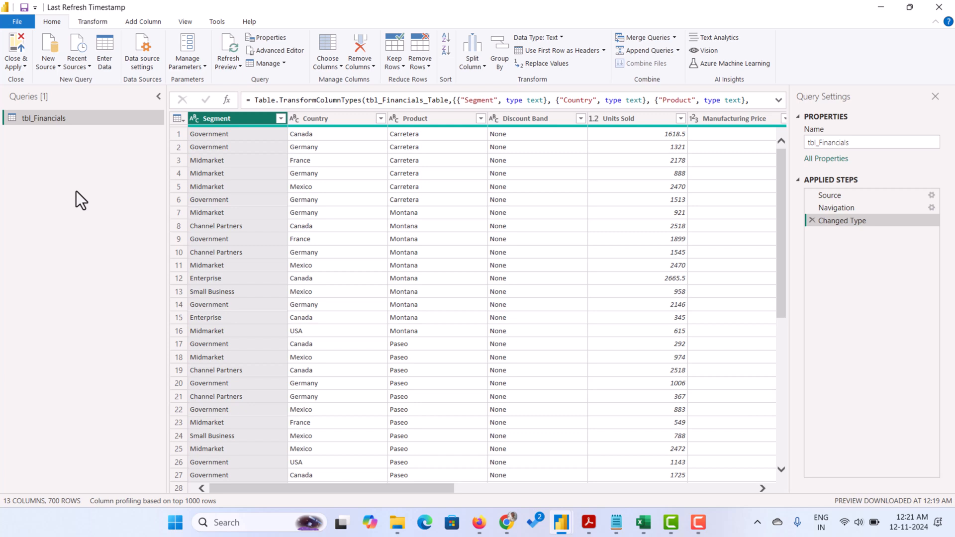
{"action": "mouse_move", "coordinate": [29, 155]}
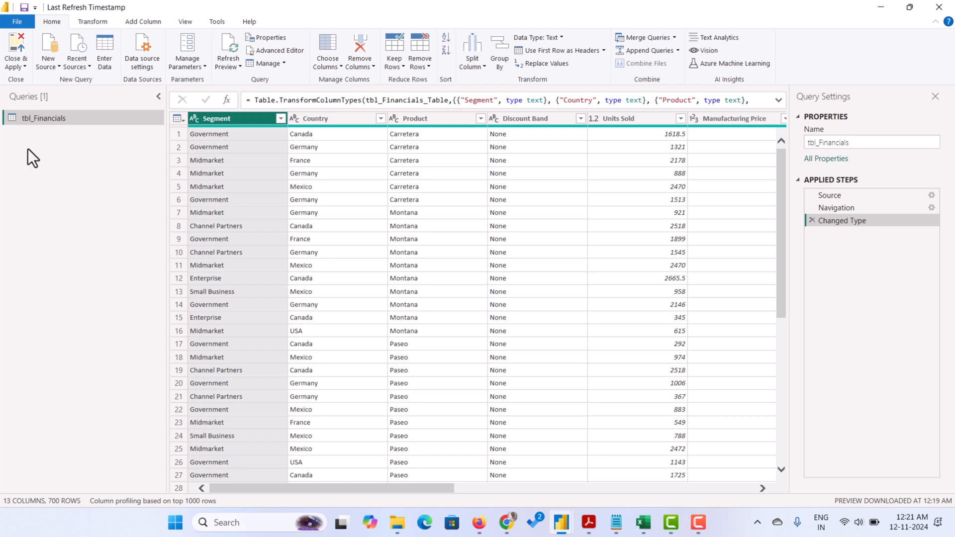
Create a new Blank Query (Query1) from the Queries pane context menu
{"action": "right_click", "coordinate": [29, 157]}
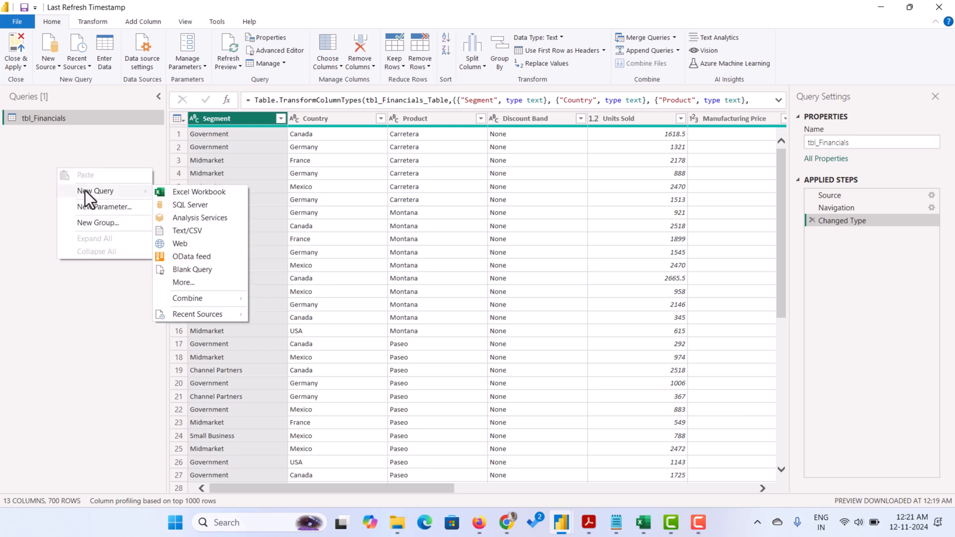
{"action": "mouse_move", "coordinate": [195, 279]}
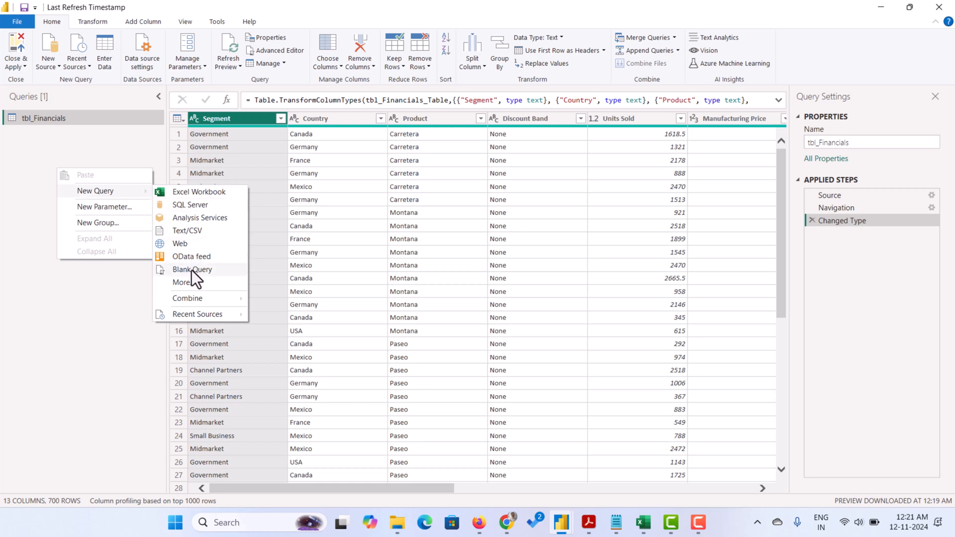
{"action": "left_click", "coordinate": [192, 269]}
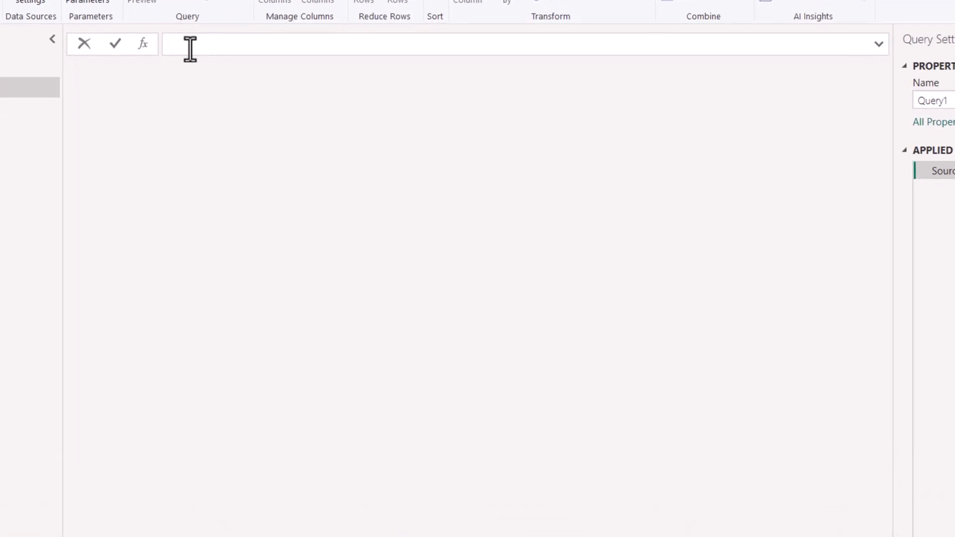
Enter =DateTimeZone.SwitchZone(DateTimeZone.LocalNow(), in Query1's formula bar, ending with a comma
{"action": "type", "text": "="}
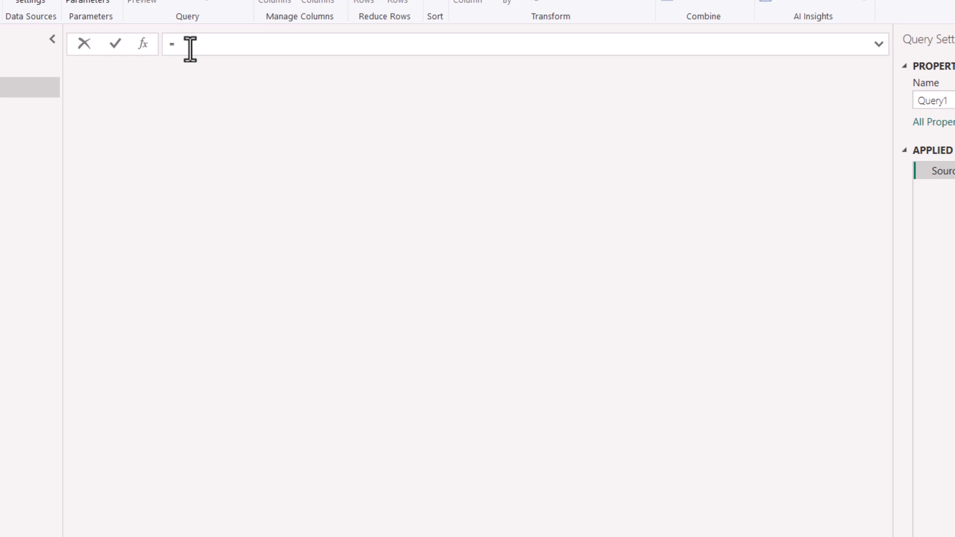
{"action": "type", "text": "da"}
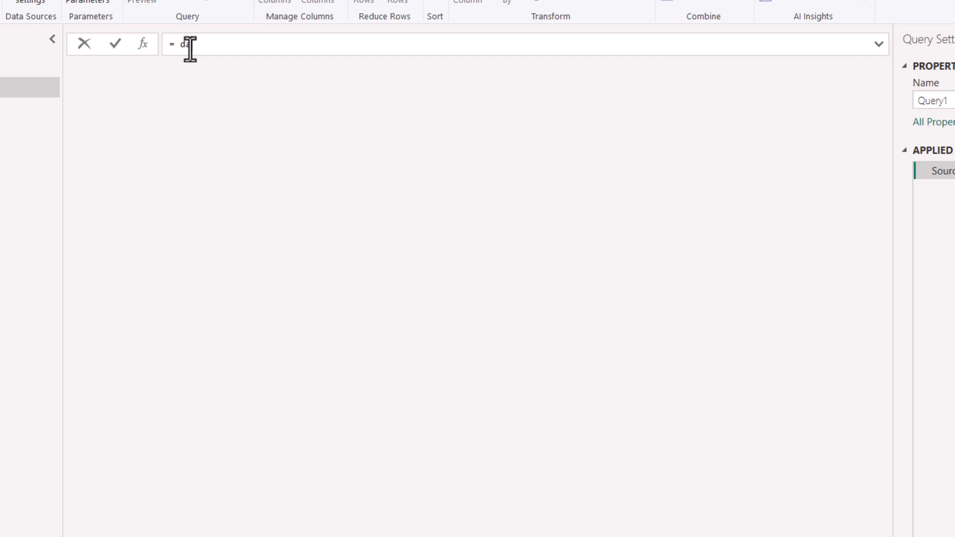
{"action": "type", "text": "tetim"}
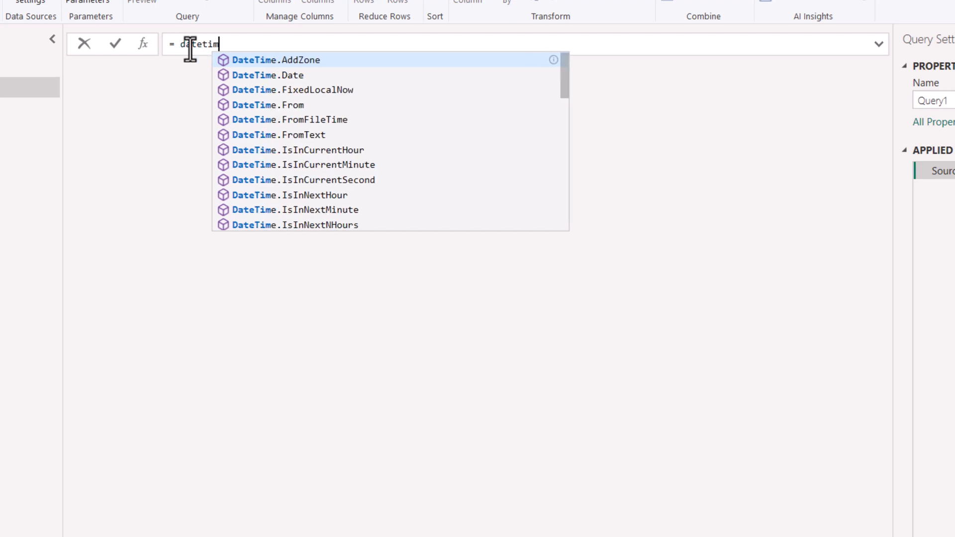
{"action": "type", "text": "z"}
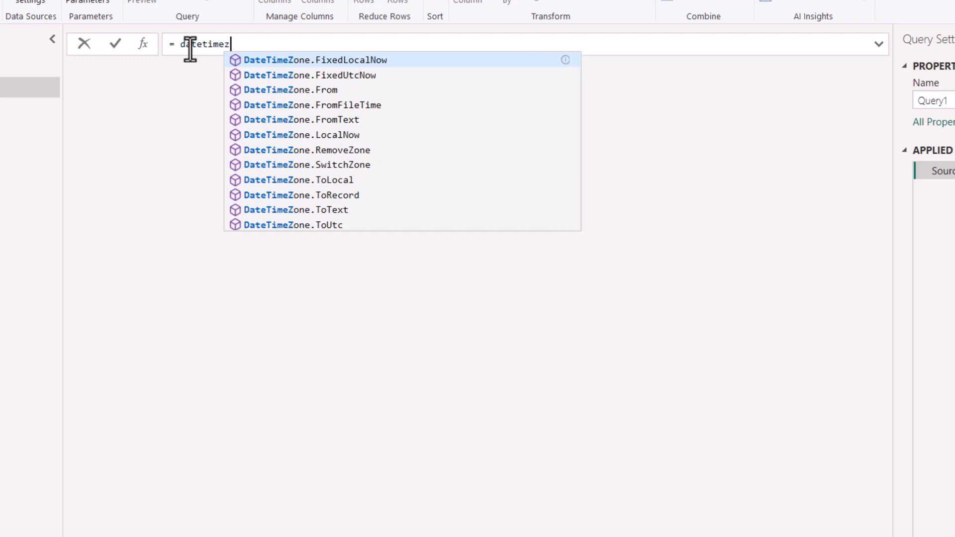
{"action": "mouse_move", "coordinate": [321, 119]}
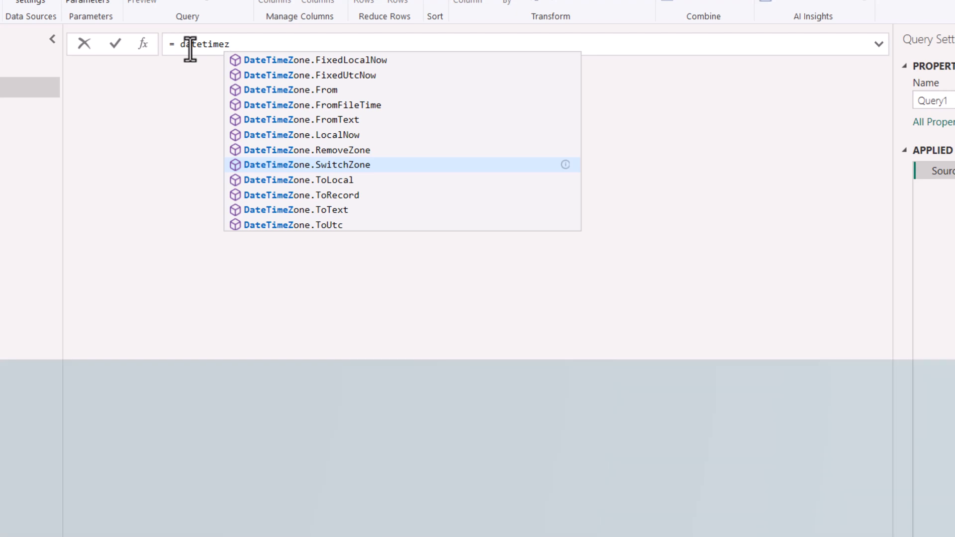
{"action": "left_click", "coordinate": [308, 165]}
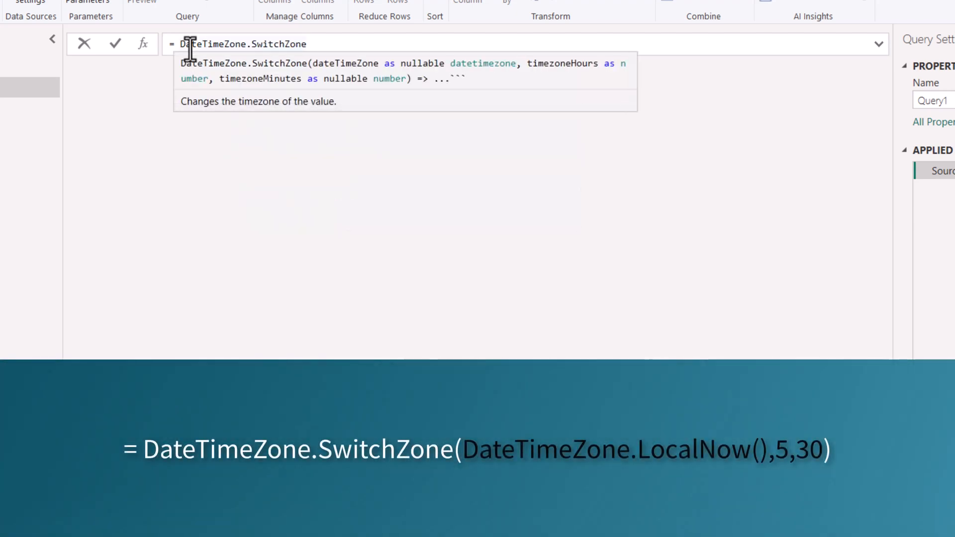
{"action": "type", "text": "()"}
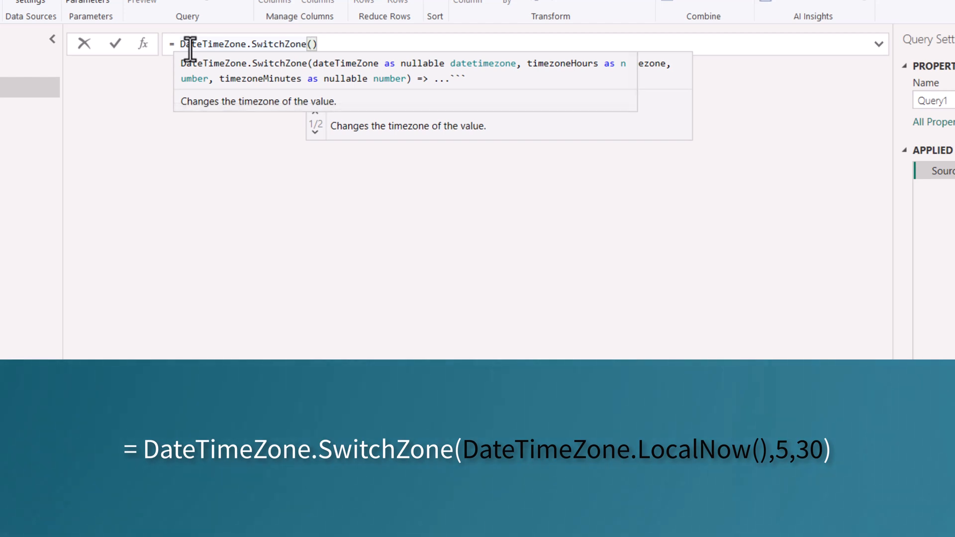
{"action": "type", "text": "datetimezone.lo"}
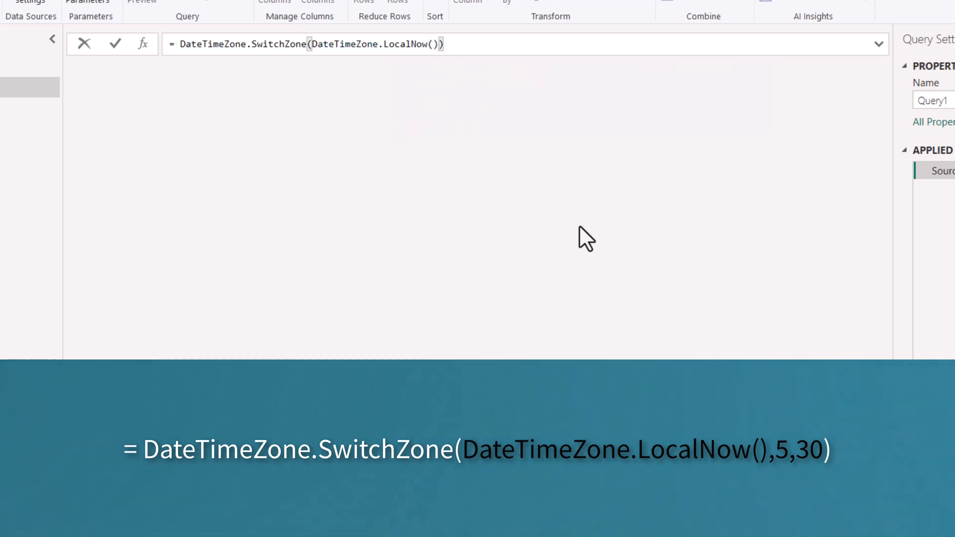
{"action": "type", "text": ","}
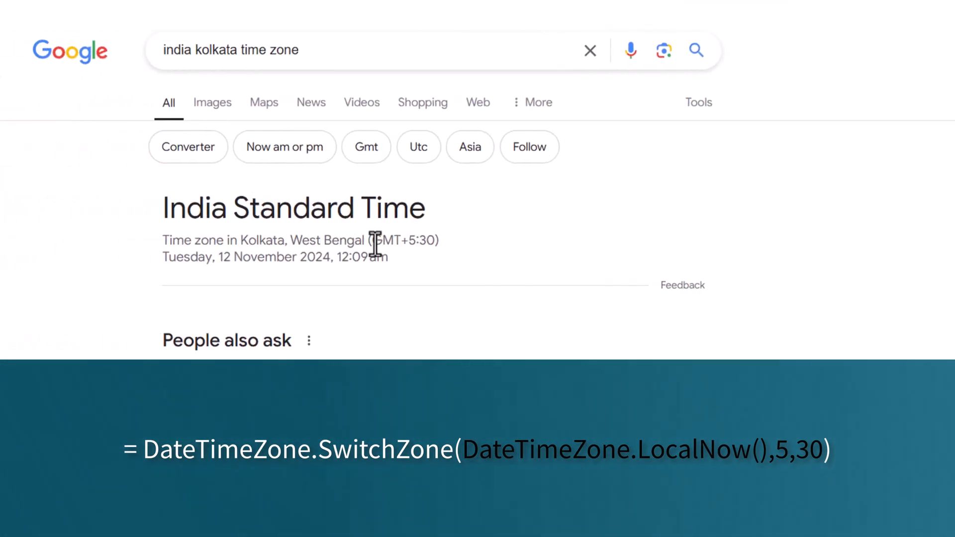
Highlight the GMT+5:30 offset for Kolkata in the Google results
{"action": "left_click_drag", "start_coordinate": [375, 239], "coordinate": [433, 239]}
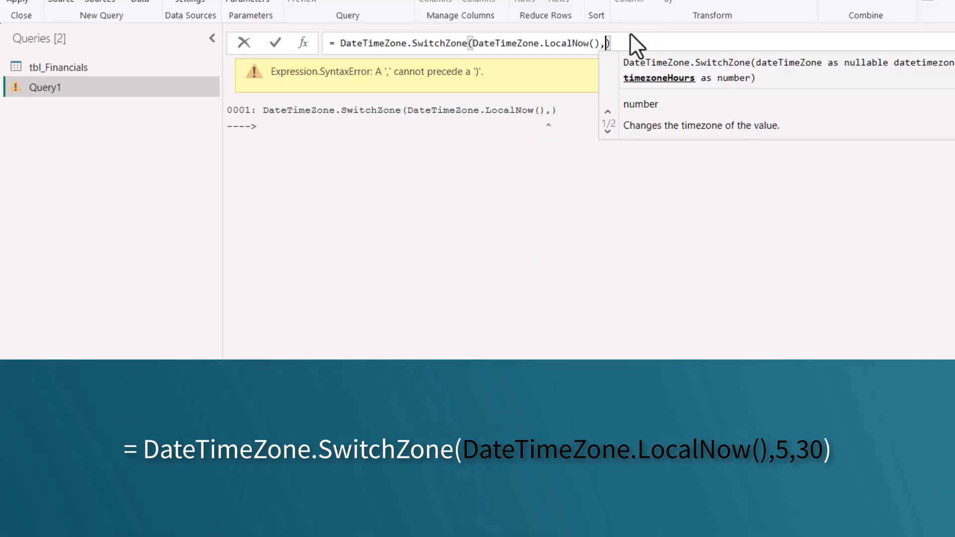
Complete the formula with 5,30) and confirm it, returning the current time at +05:30
{"action": "type", "text": "5"}
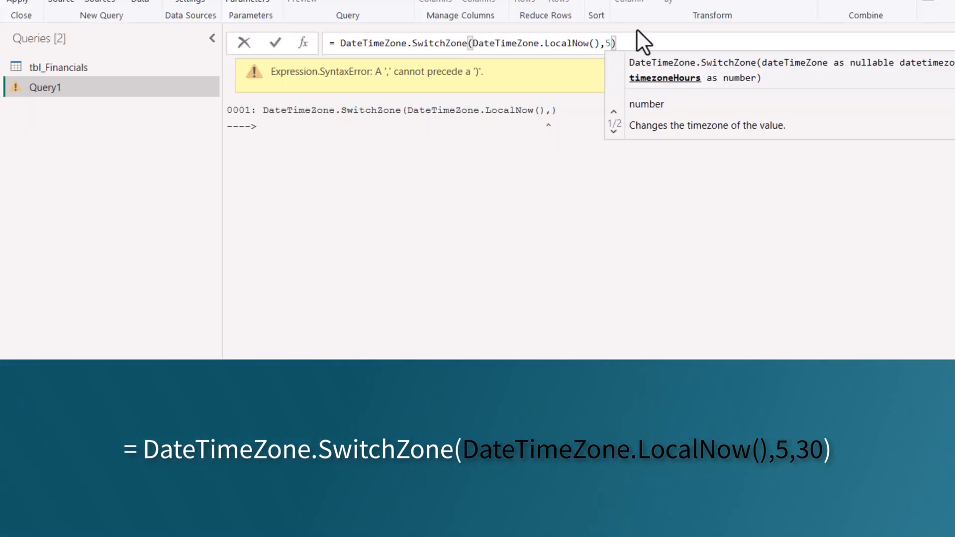
{"action": "type", "text": ",30"}
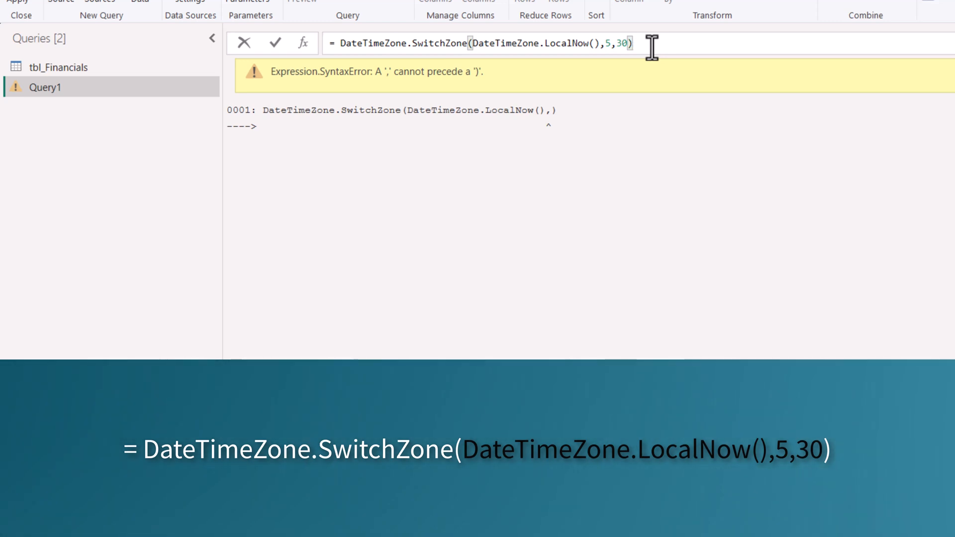
{"action": "left_click", "coordinate": [275, 43]}
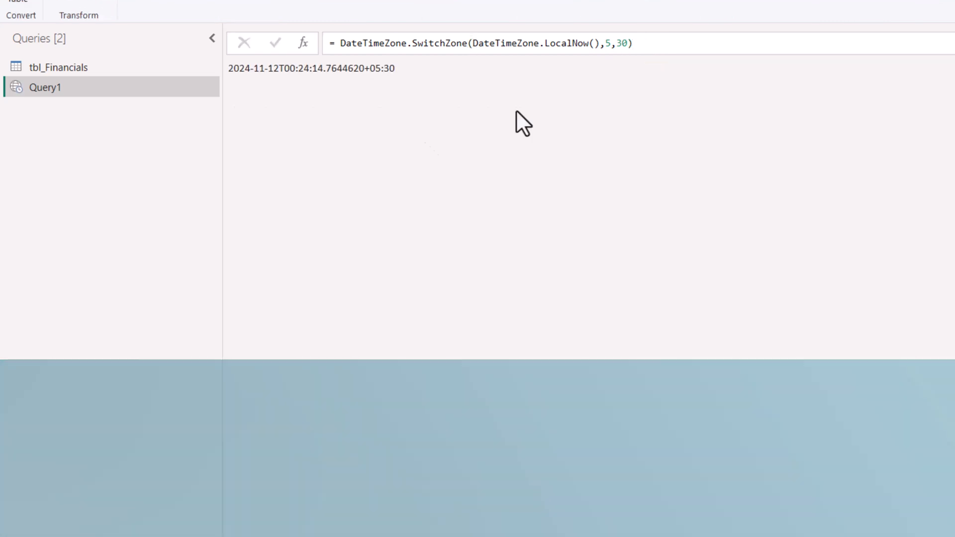
{"action": "double_click", "coordinate": [310, 68]}
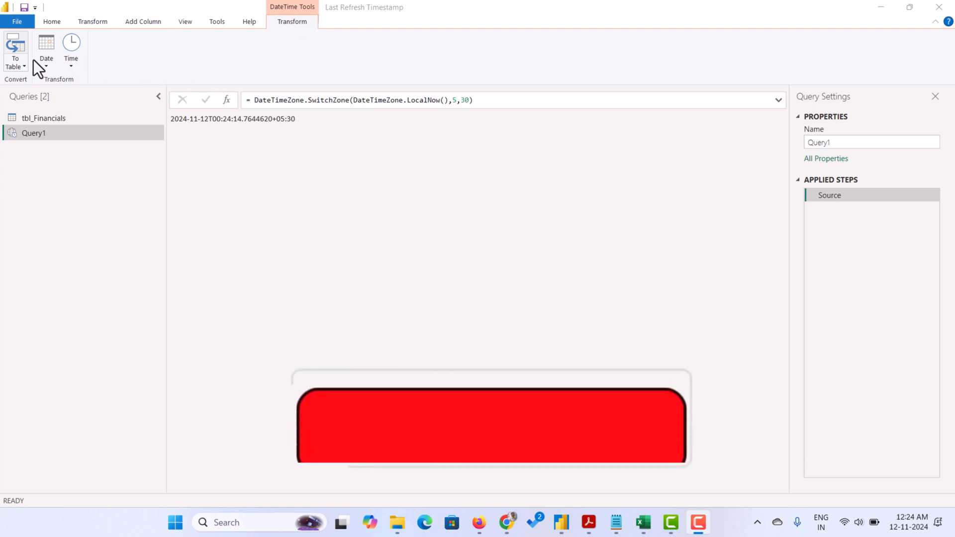
Convert the timestamp to a table and rename Column1 to Last Refresh Time
{"action": "left_click", "coordinate": [15, 47]}
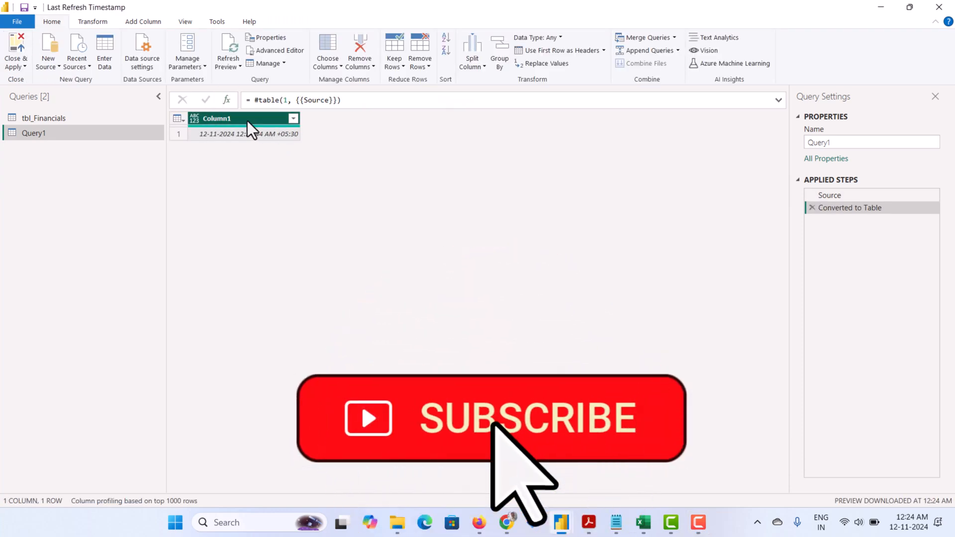
{"action": "double_click", "coordinate": [216, 118]}
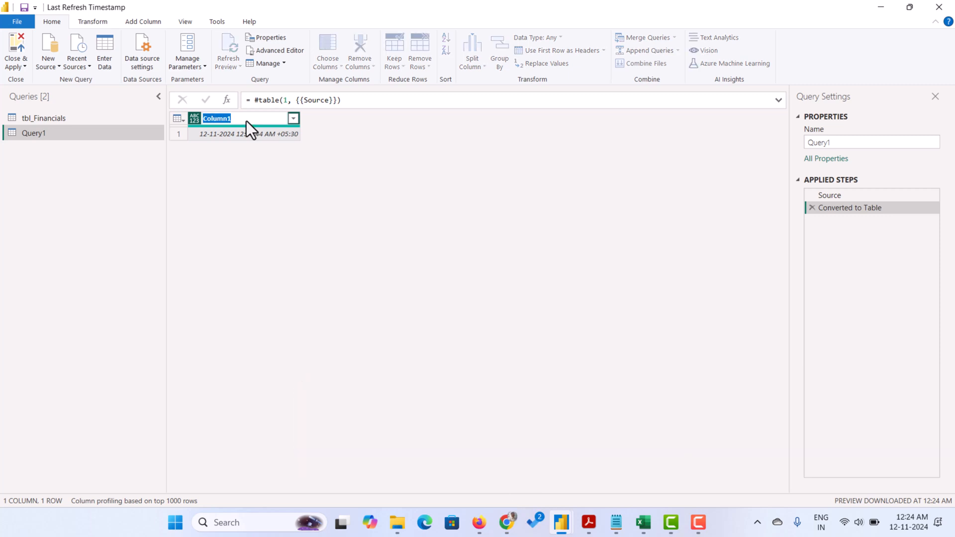
{"action": "type", "text": "Last Refresh Time"}
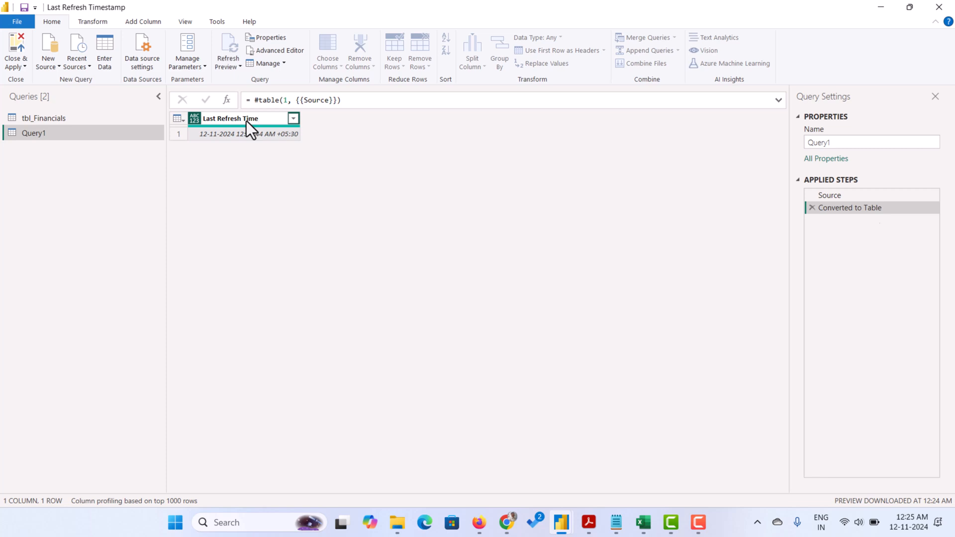
{"action": "double_click", "coordinate": [237, 119]}
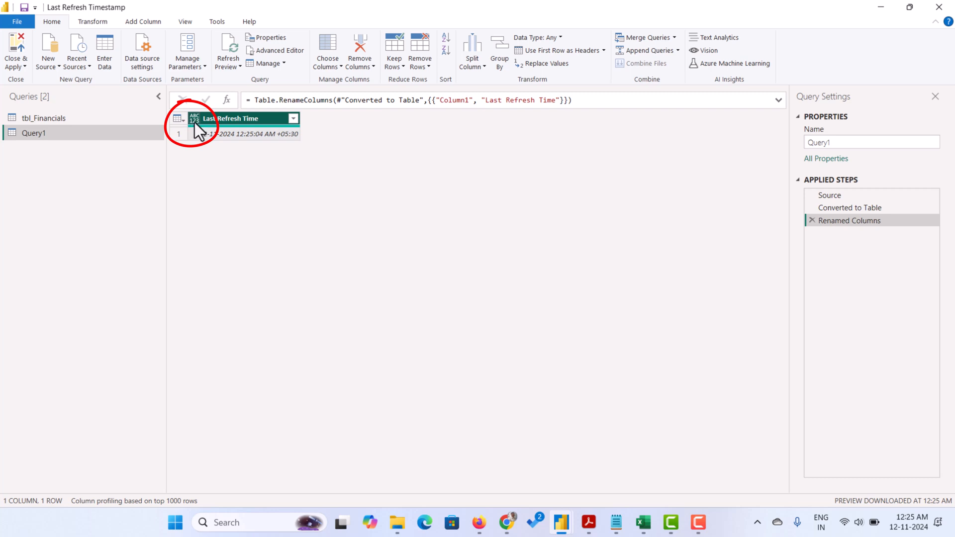
Change the Last Refresh Time column type to Date/Time/Timezone
{"action": "left_click", "coordinate": [194, 119]}
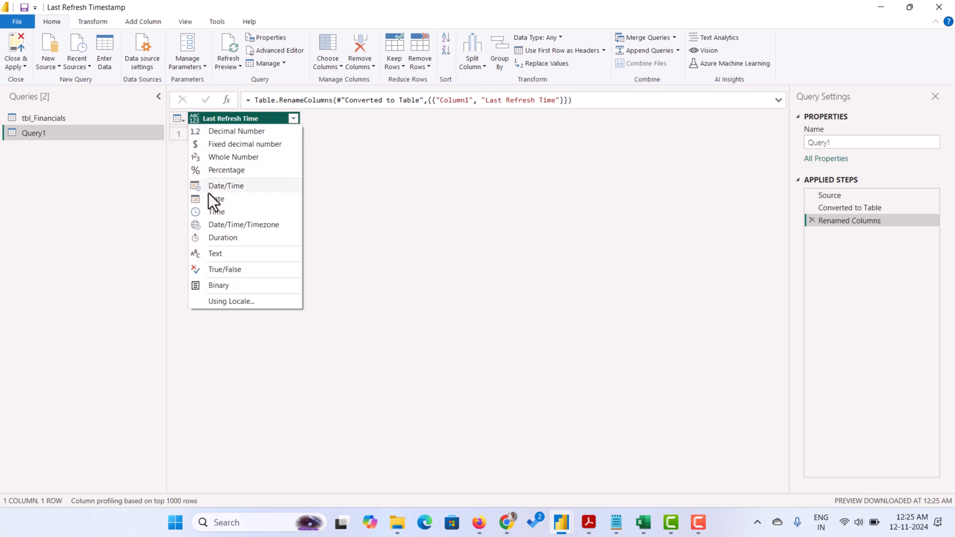
{"action": "mouse_move", "coordinate": [243, 225]}
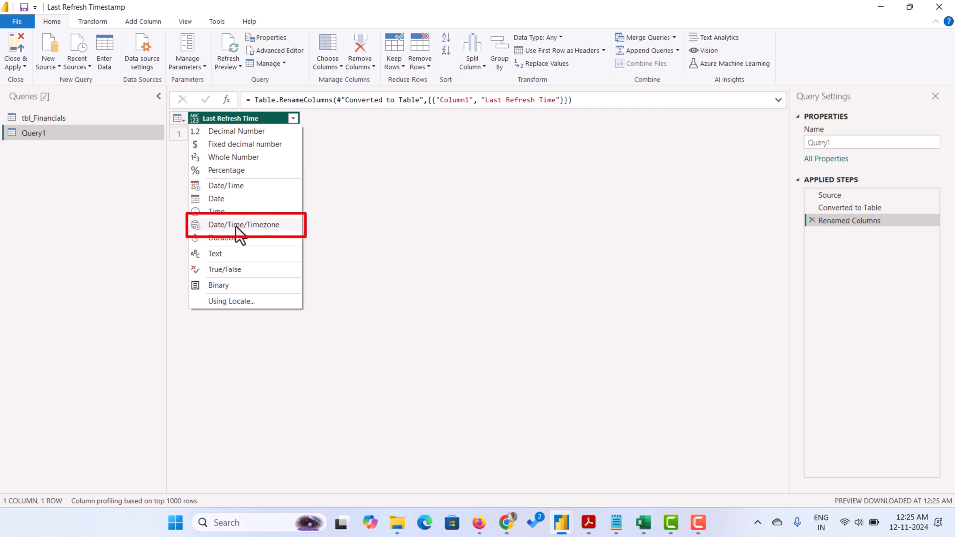
{"action": "mouse_move", "coordinate": [244, 230]}
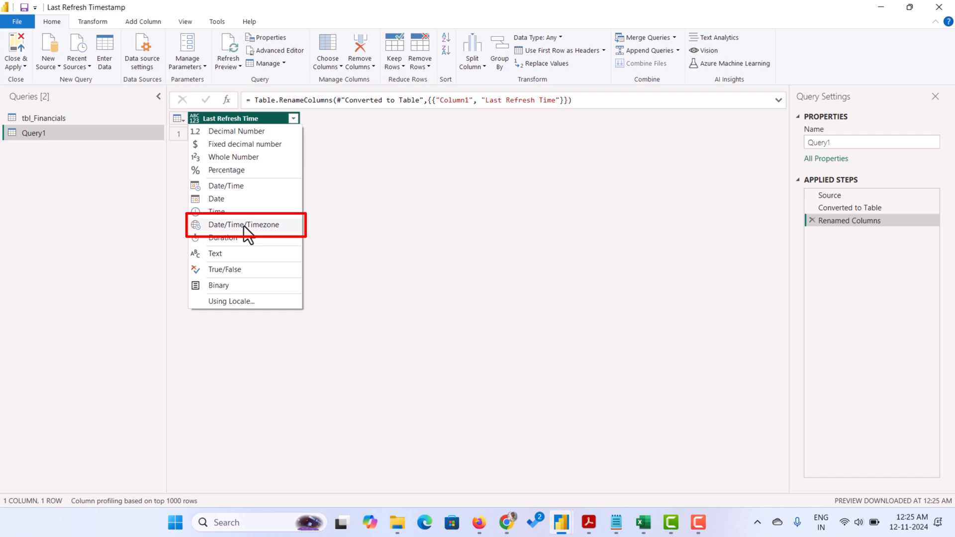
{"action": "left_click", "coordinate": [242, 224]}
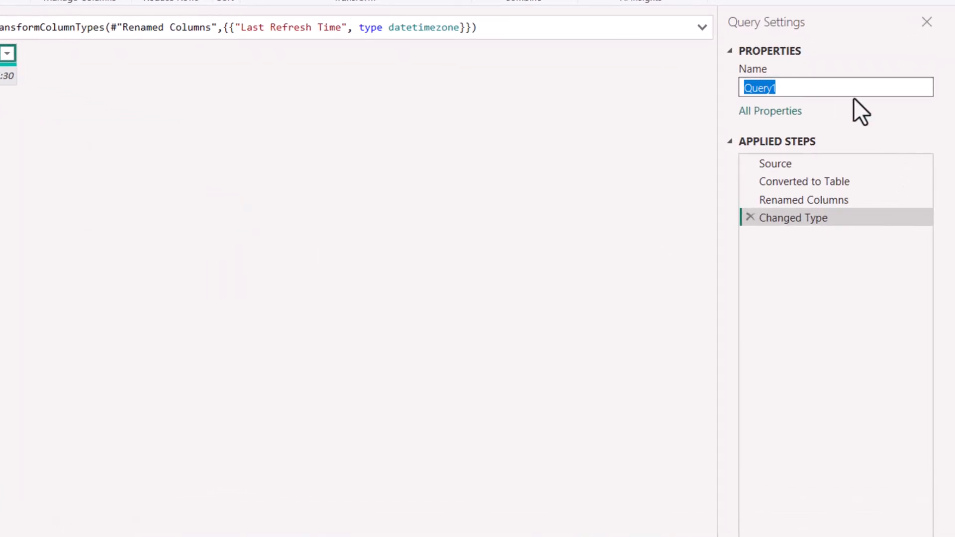
Enter TimeStamp as the query's name in Query Settings
{"action": "type", "text": "T"}
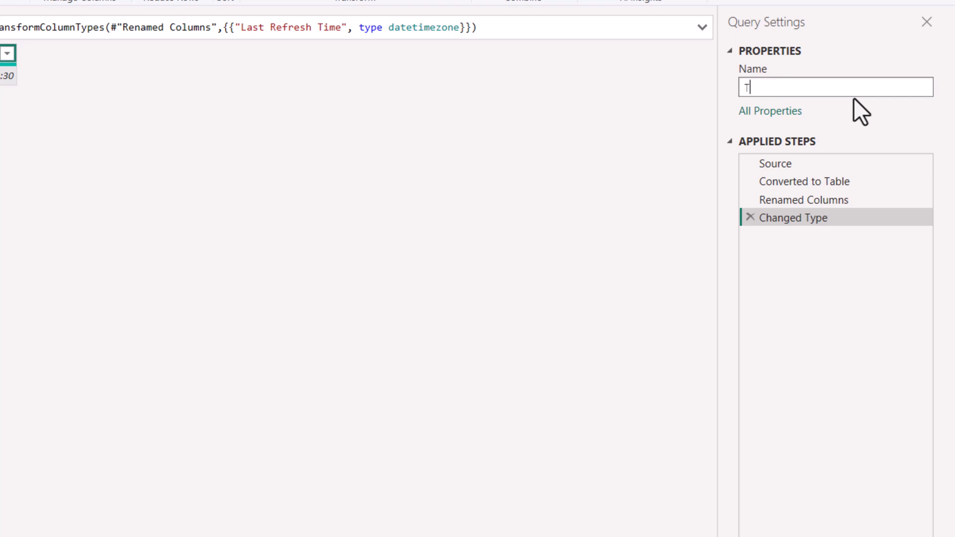
{"action": "type", "text": "imeStam"}
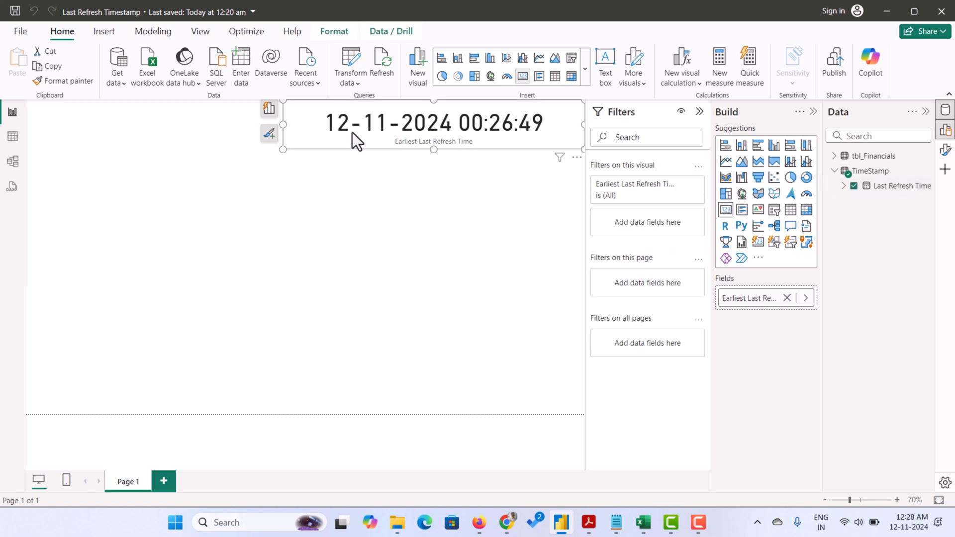
{"action": "mouse_move", "coordinate": [442, 131]}
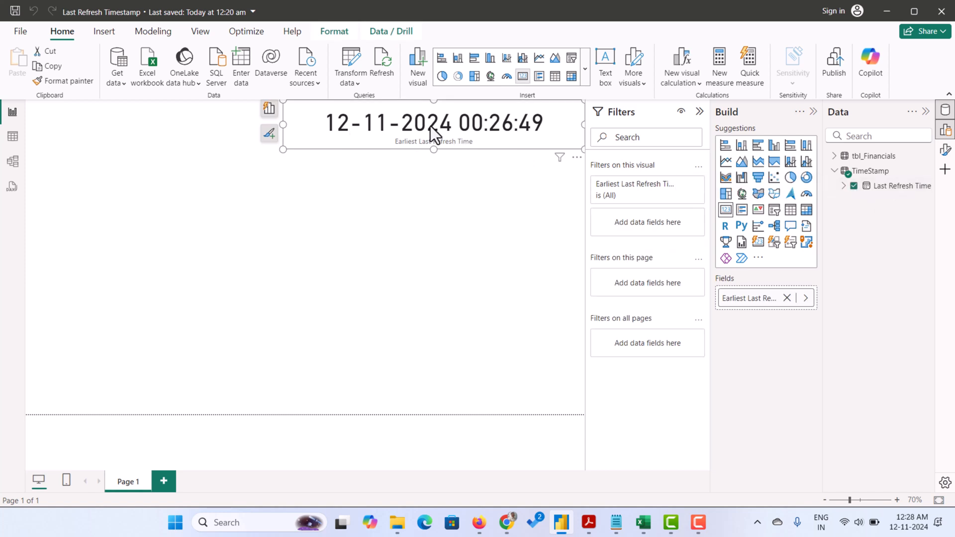
{"action": "mouse_move", "coordinate": [418, 130]}
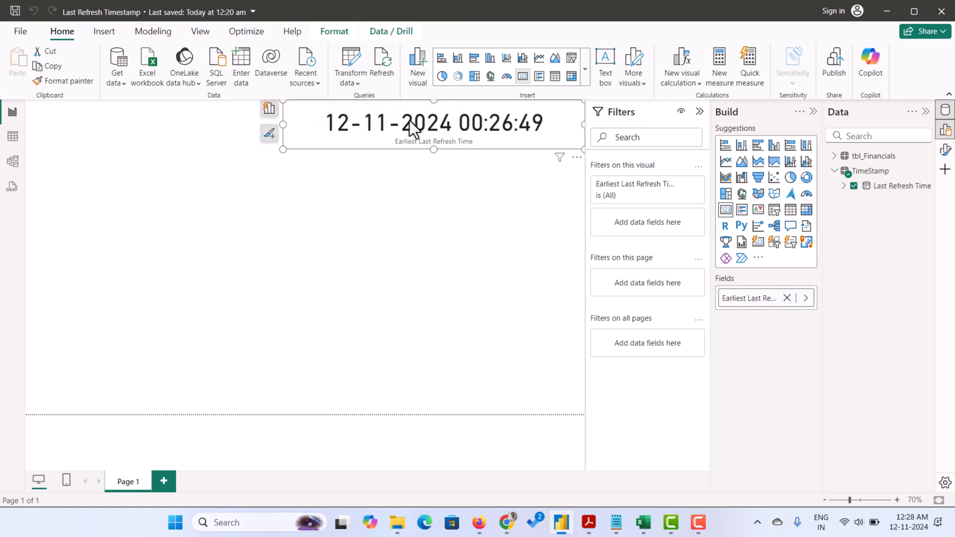
{"action": "mouse_move", "coordinate": [360, 68]}
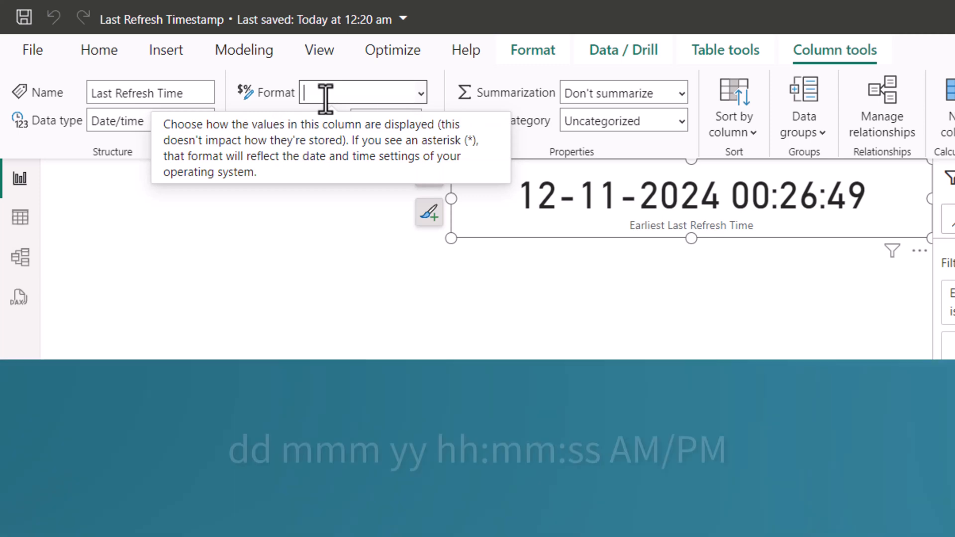
Enter the custom format dd mmm yy hh:mm:ss AM/PM in the Column tools Format box
{"action": "type", "text": "dd"}
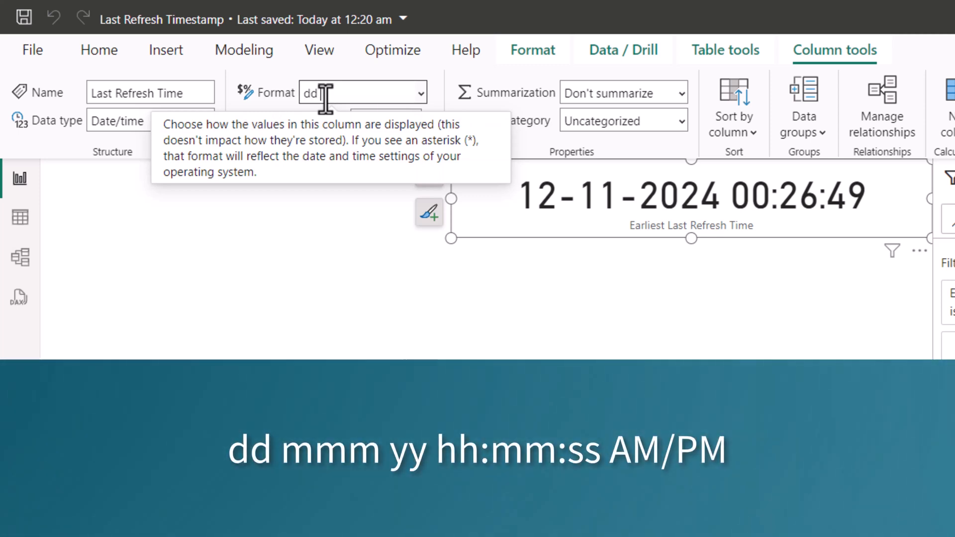
{"action": "type", "text": "mmm"}
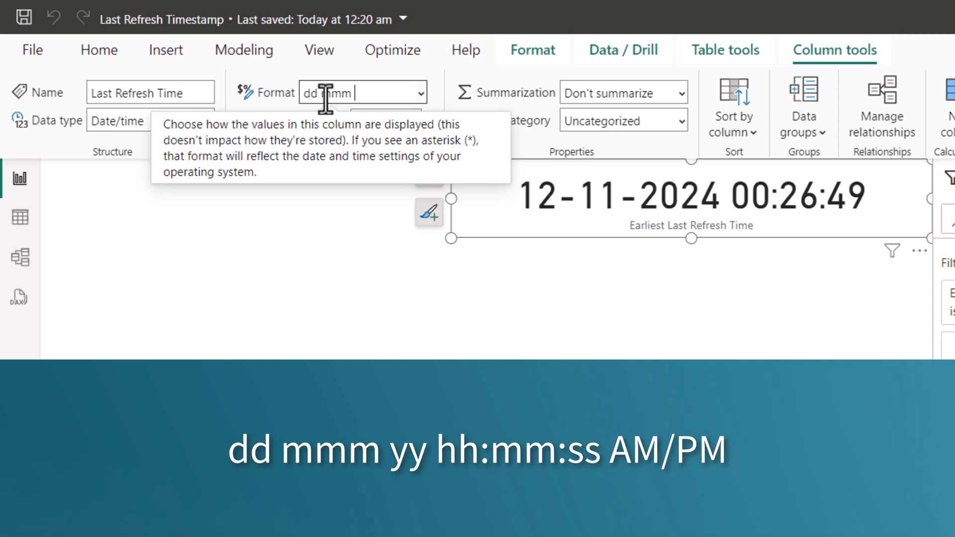
{"action": "type", "text": "yy"}
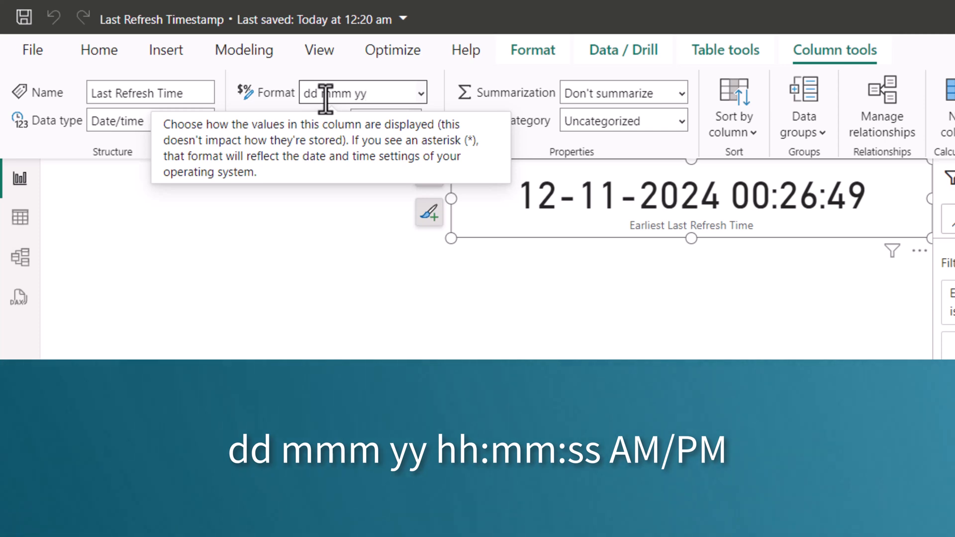
{"action": "type", "text": "hh"}
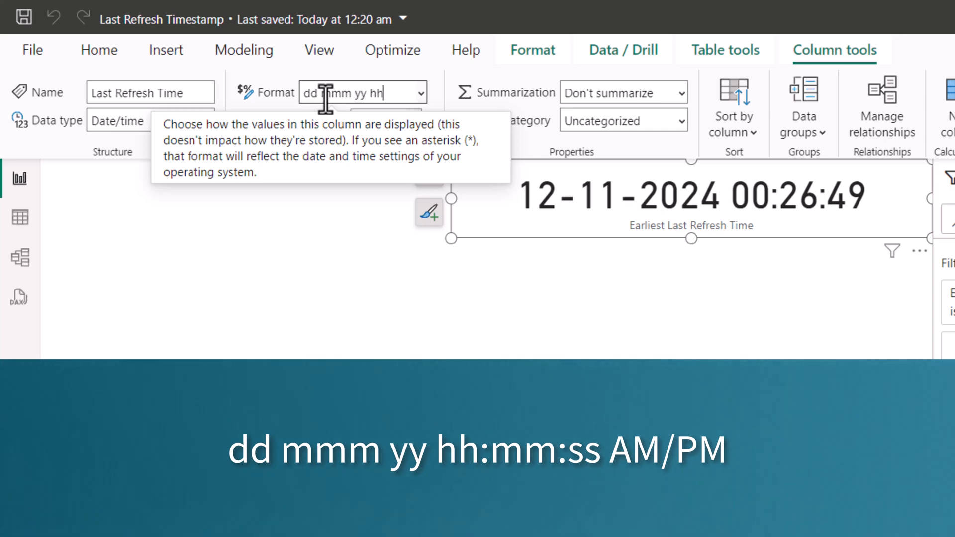
{"action": "type", "text": ":mm"}
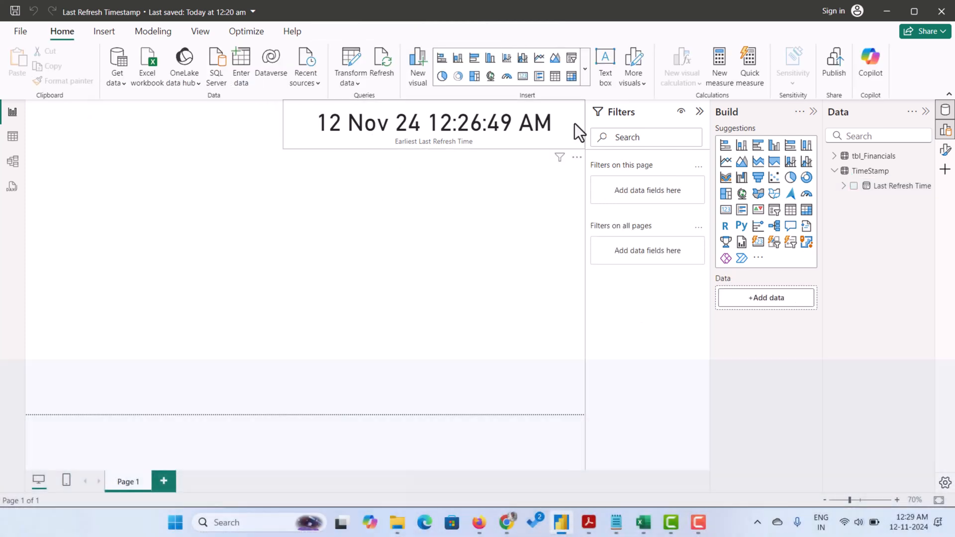
{"action": "left_click", "coordinate": [307, 209]}
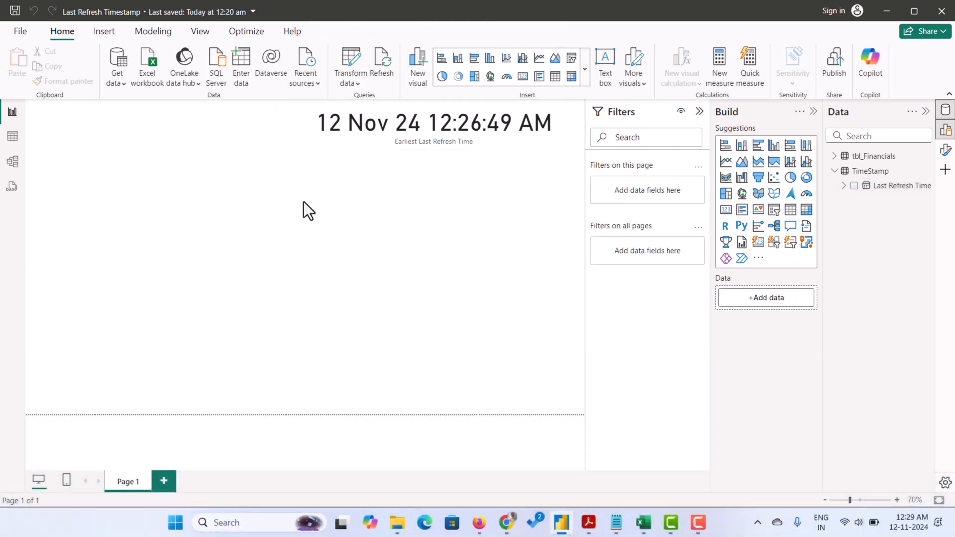